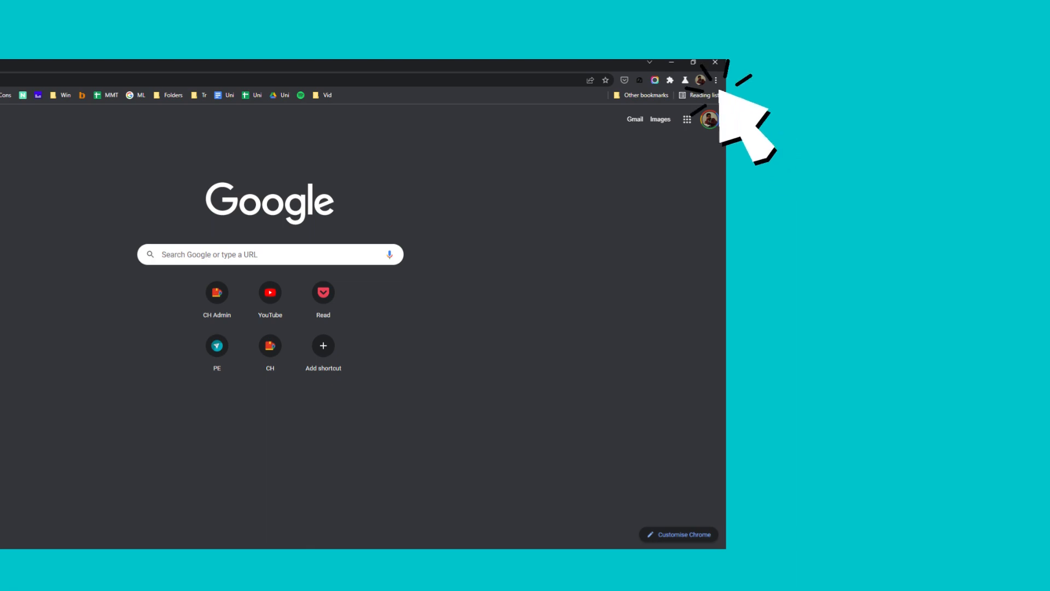
- Show the Recently closed tabs list from the three-dot menu's History submenu
{"action": "left_click", "coordinate": [712, 79]}
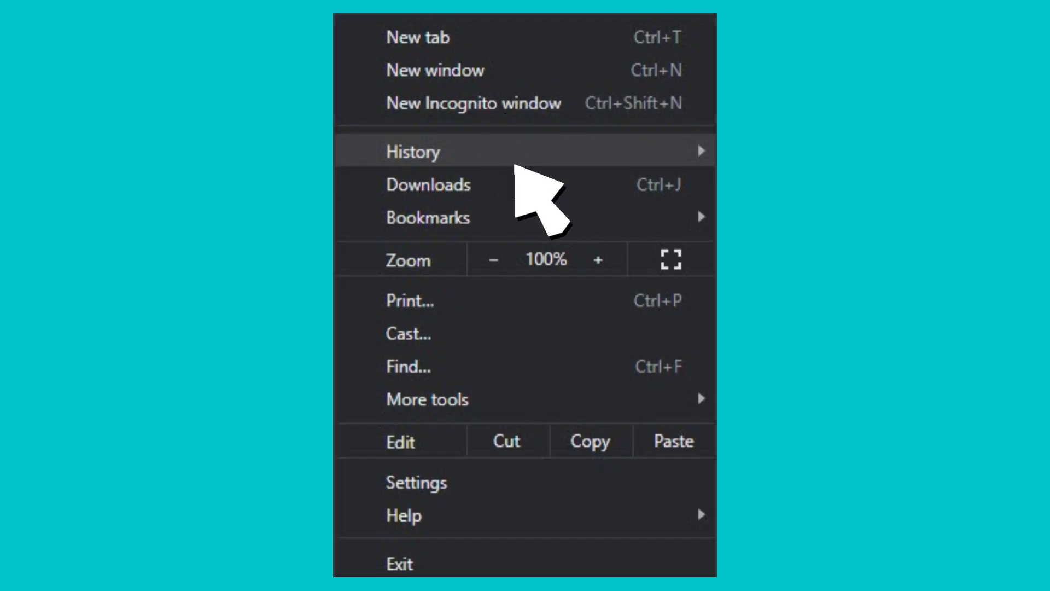
{"action": "left_click", "coordinate": [515, 168]}
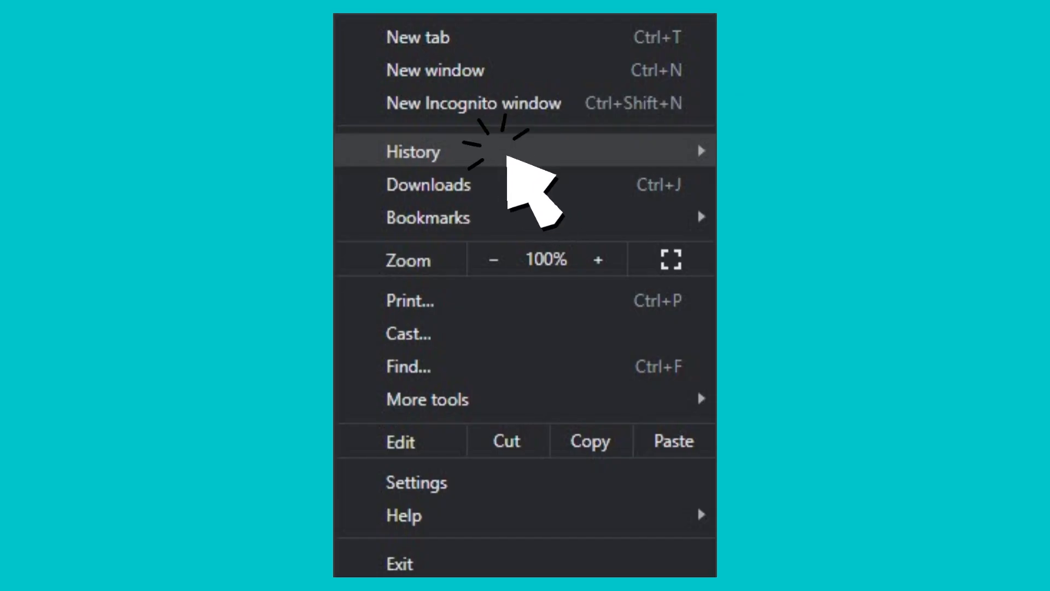
{"action": "left_click", "coordinate": [414, 151]}
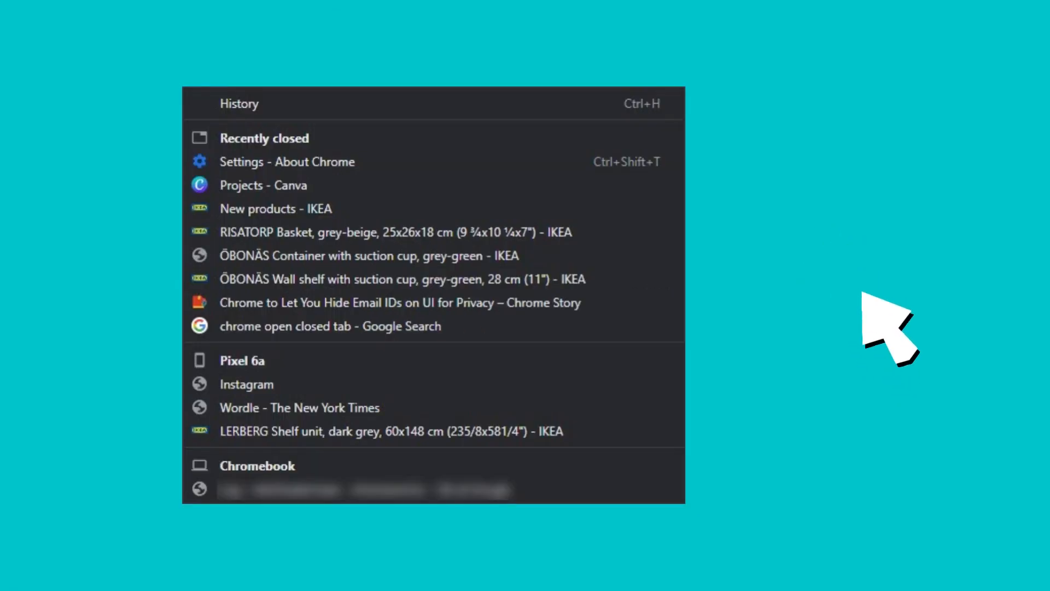
{"action": "mouse_move", "coordinate": [877, 309]}
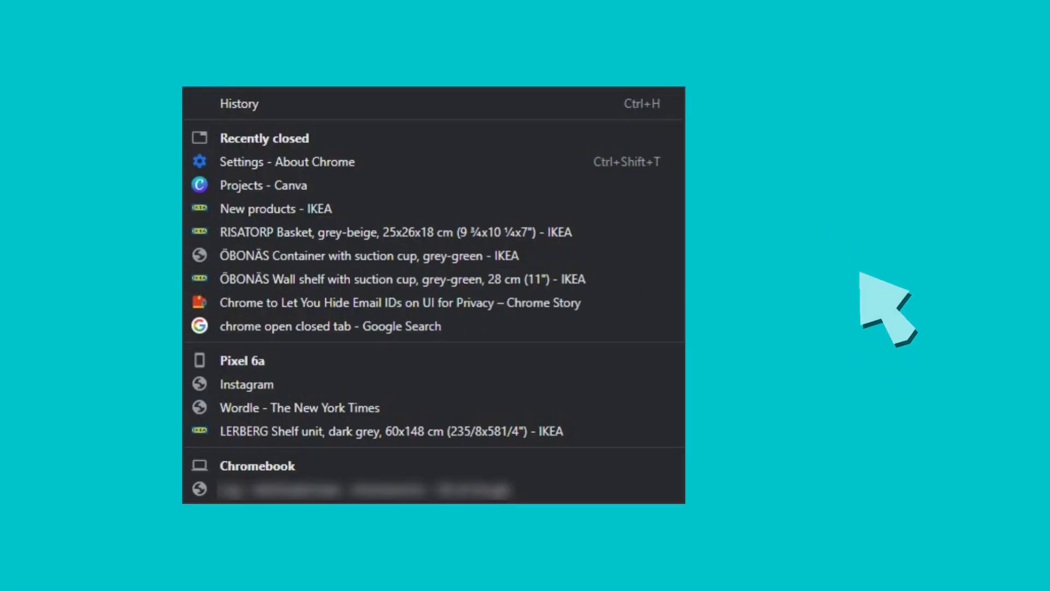
{"action": "left_click", "coordinate": [400, 302]}
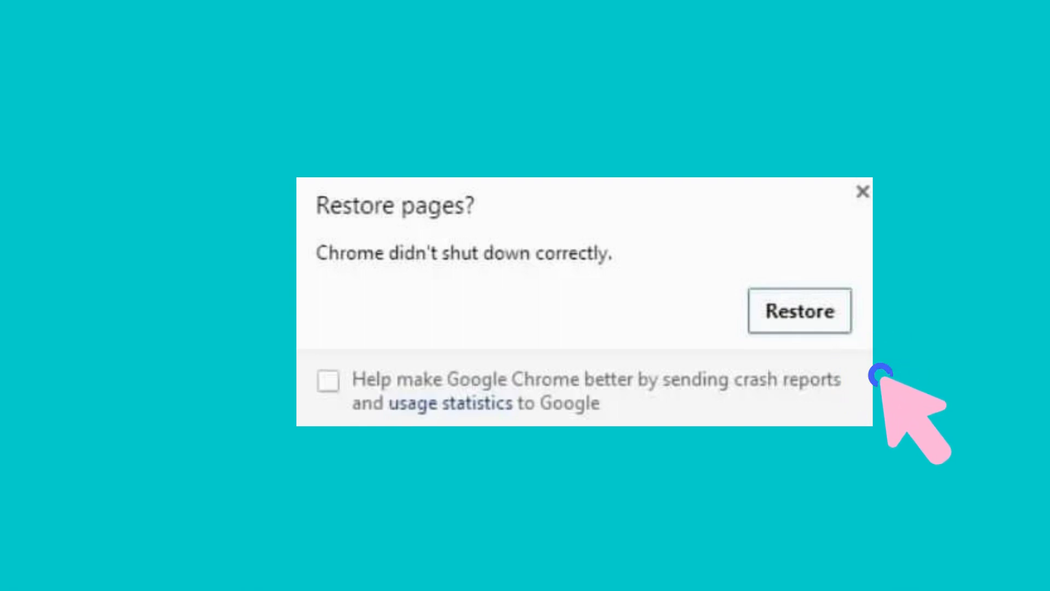
{"action": "mouse_move", "coordinate": [911, 408]}
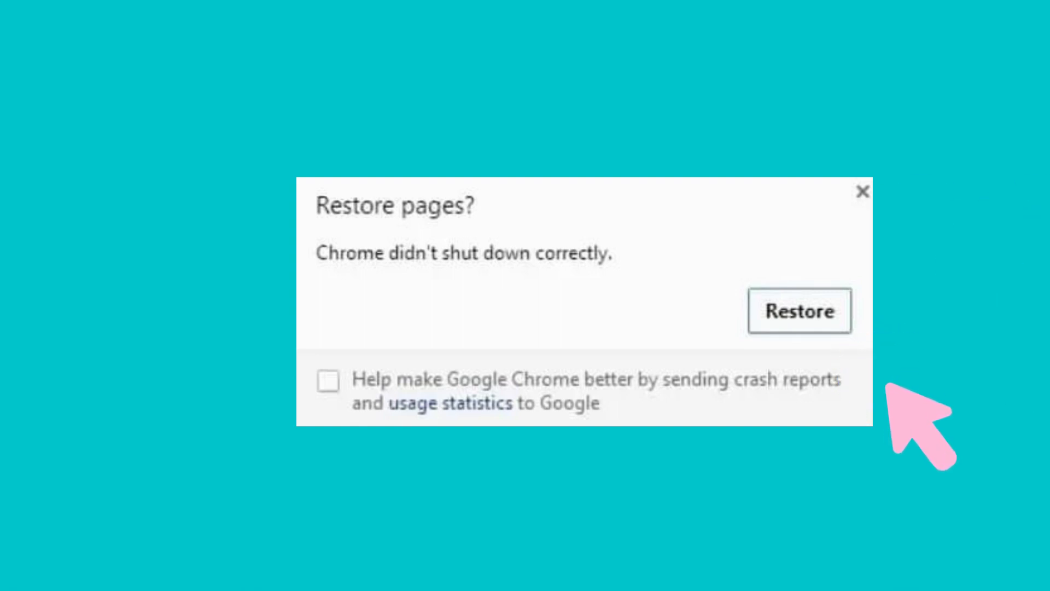
- Choose Restore in the 'Restore pages?' dialog after Chrome shut down improperly
{"action": "left_click", "coordinate": [799, 309]}
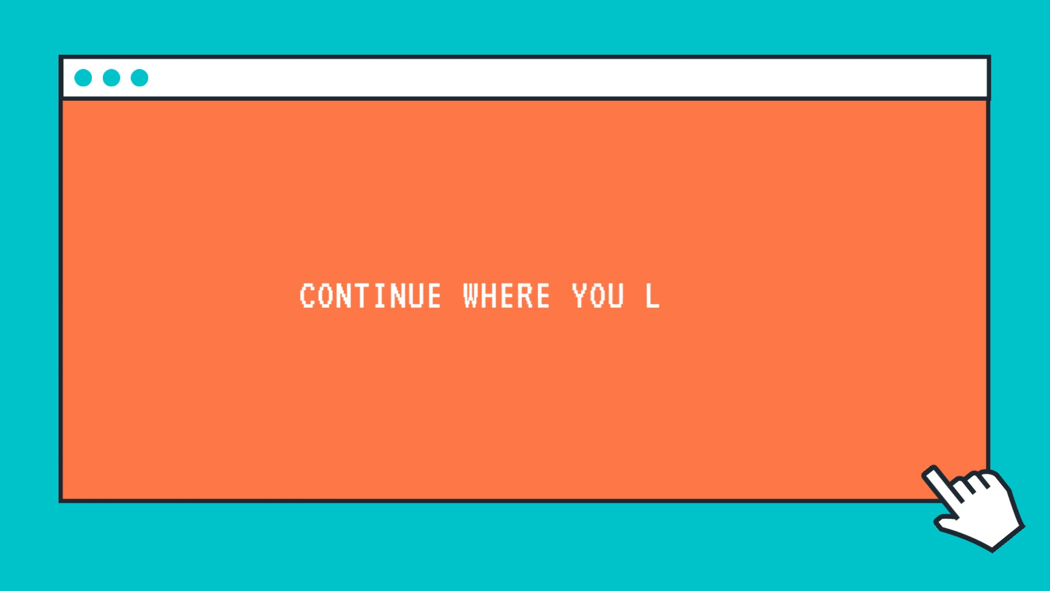